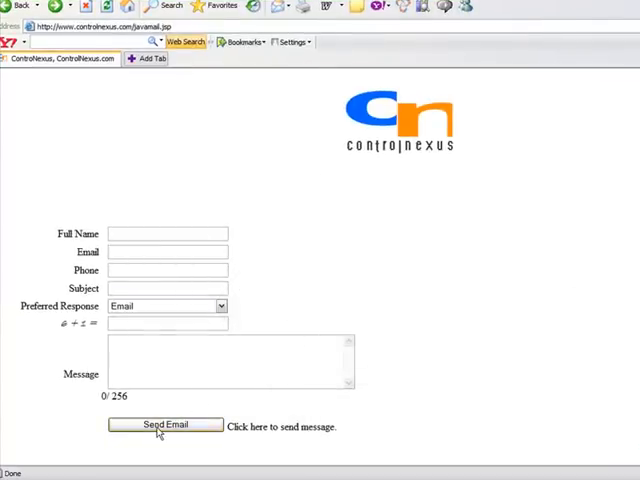
Step: Send the empty contact form so every required field shows its red validation message
click(164, 424)
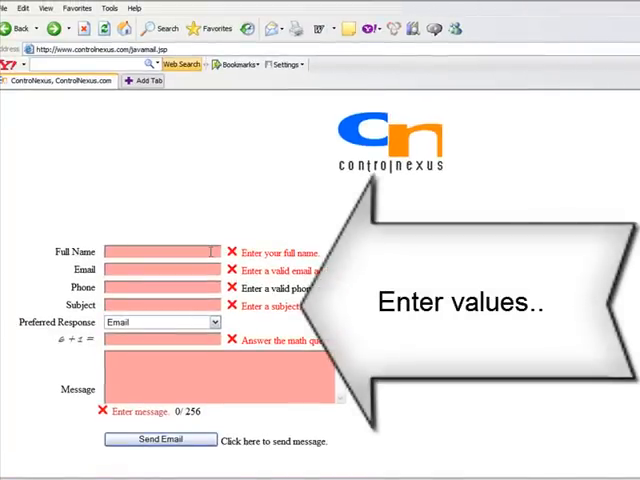
Step: Fill in the name, a yahoo.com email, phone, subject 'Test' and math answer 7
text(control nexus)
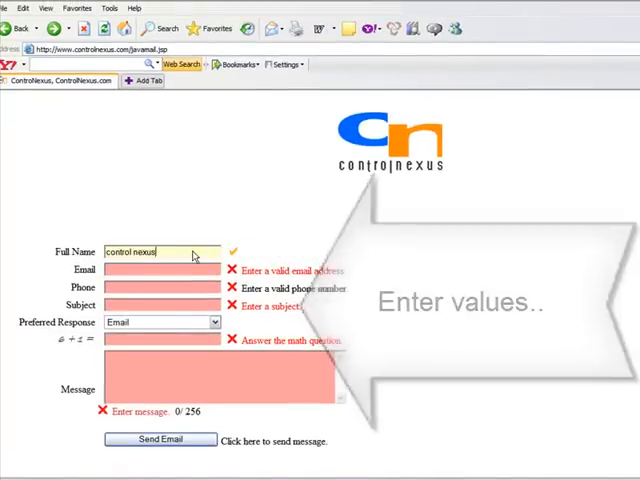
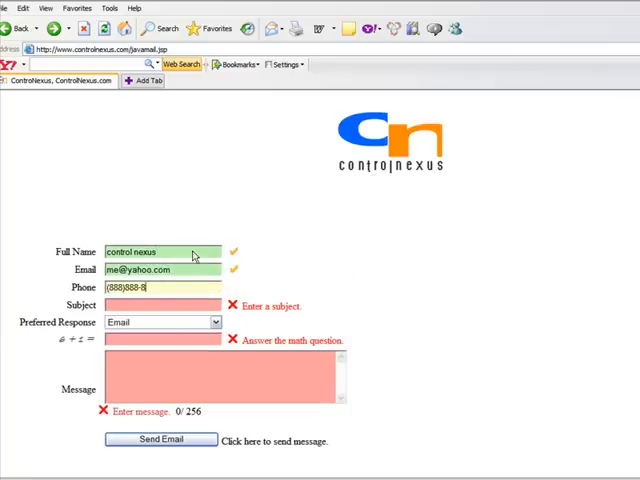
text(Test)
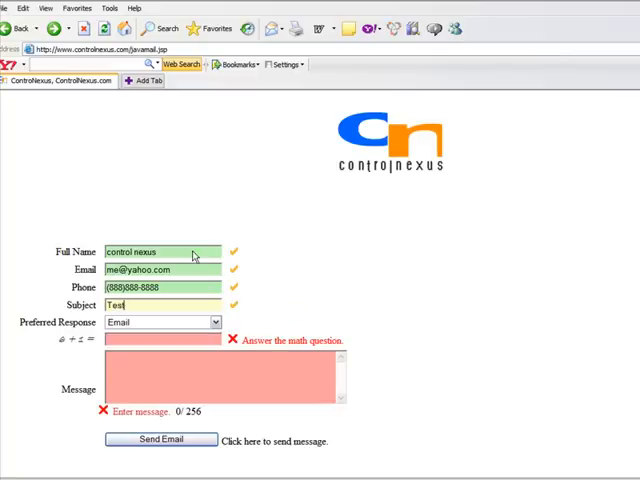
text(7)
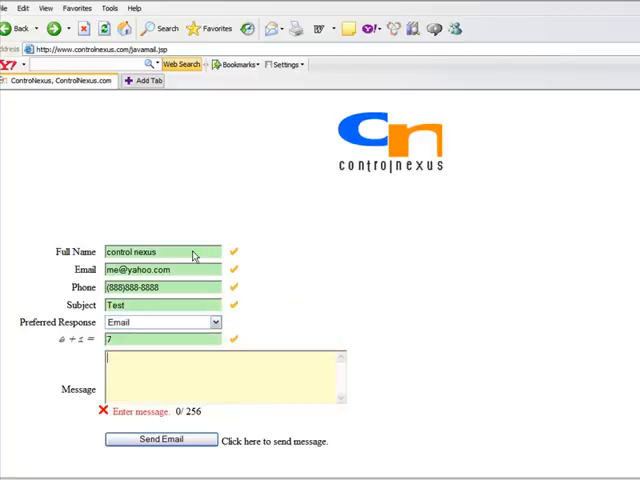
Step: Write the message about javamail and send the form to get 'Mail sent using Javamail ok!'
text(this is to test the)
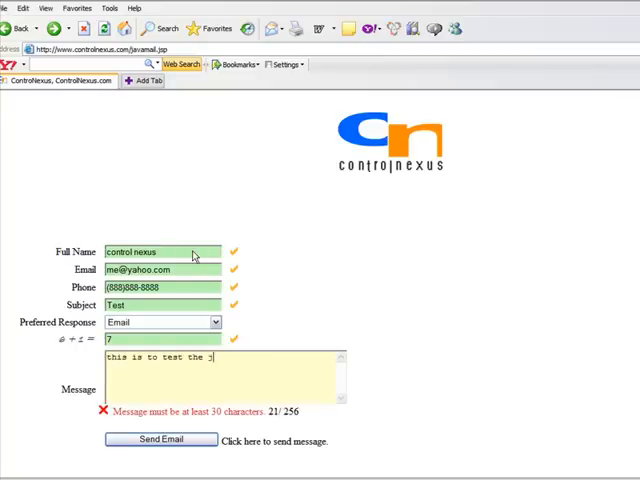
text(javamm)
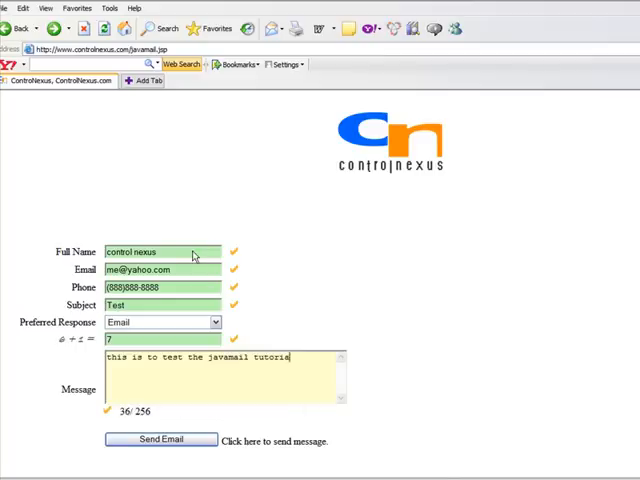
text(l)
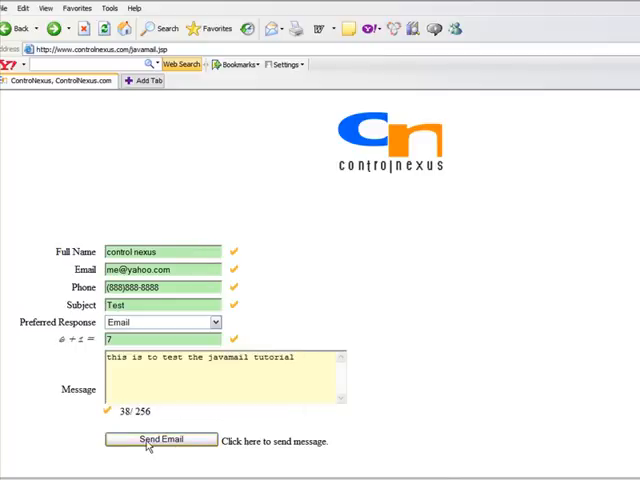
click(160, 440)
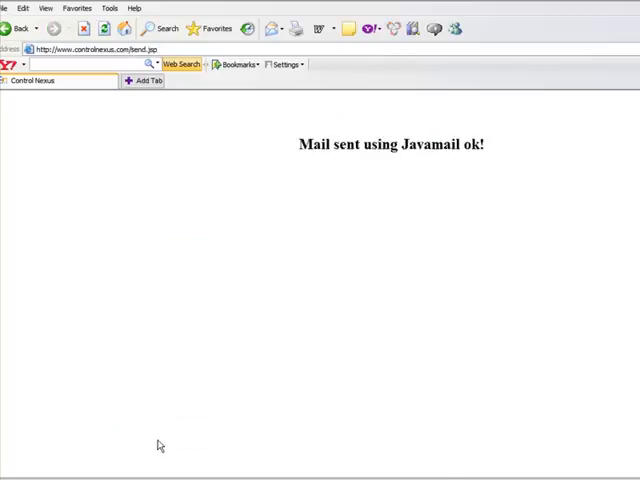